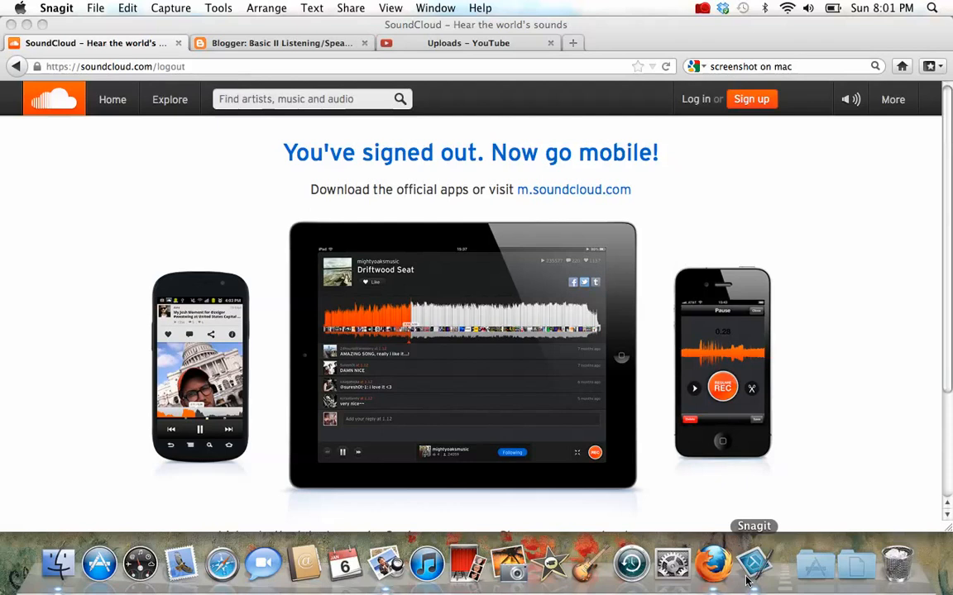
mouse_move(354, 187)
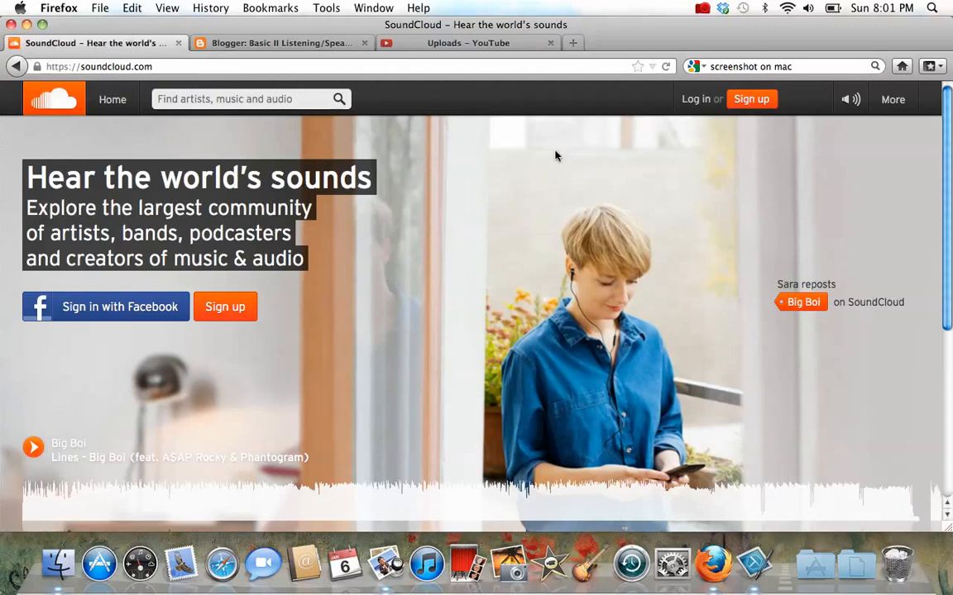
mouse_move(393, 199)
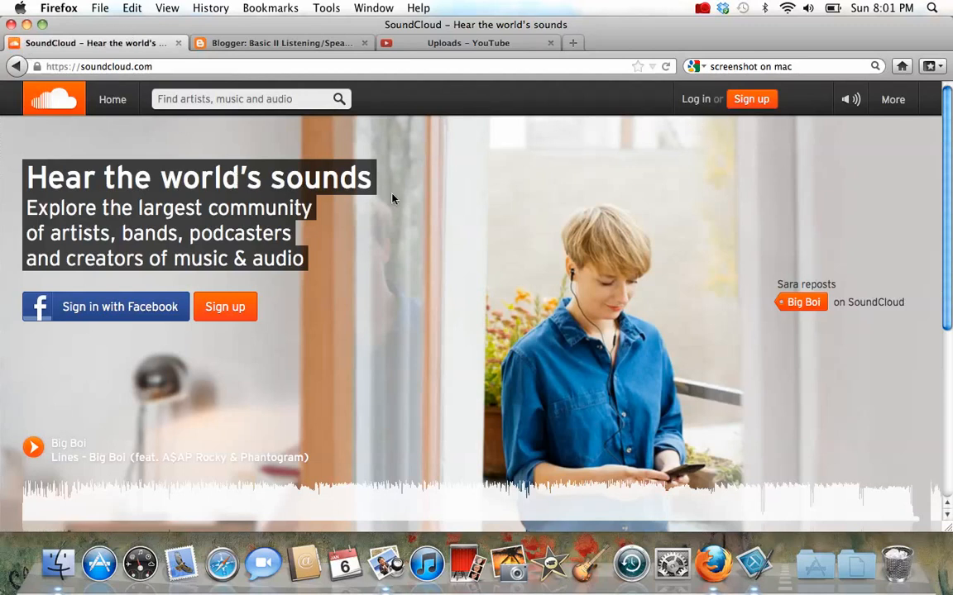
mouse_move(172, 284)
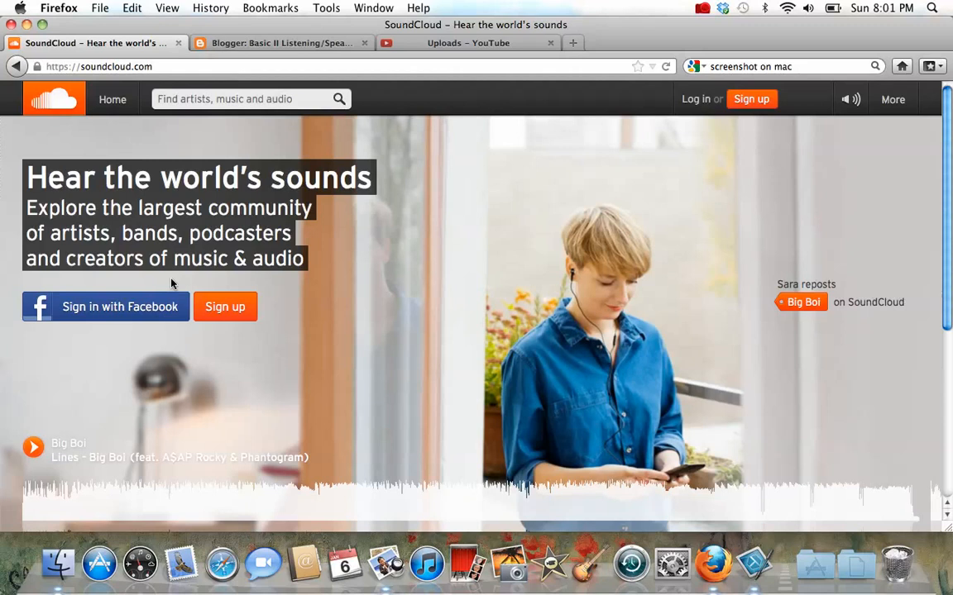
mouse_move(225, 306)
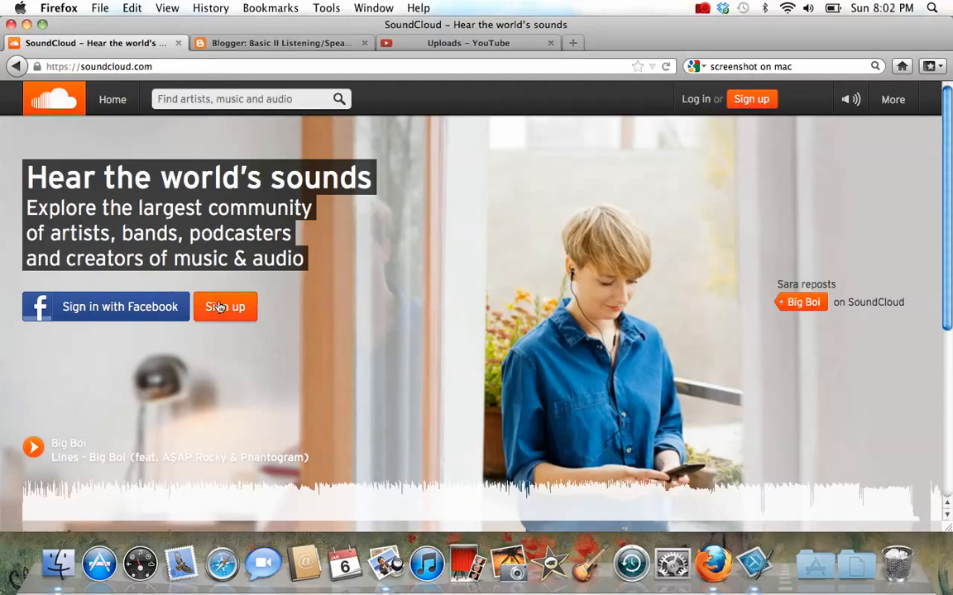
mouse_move(172, 317)
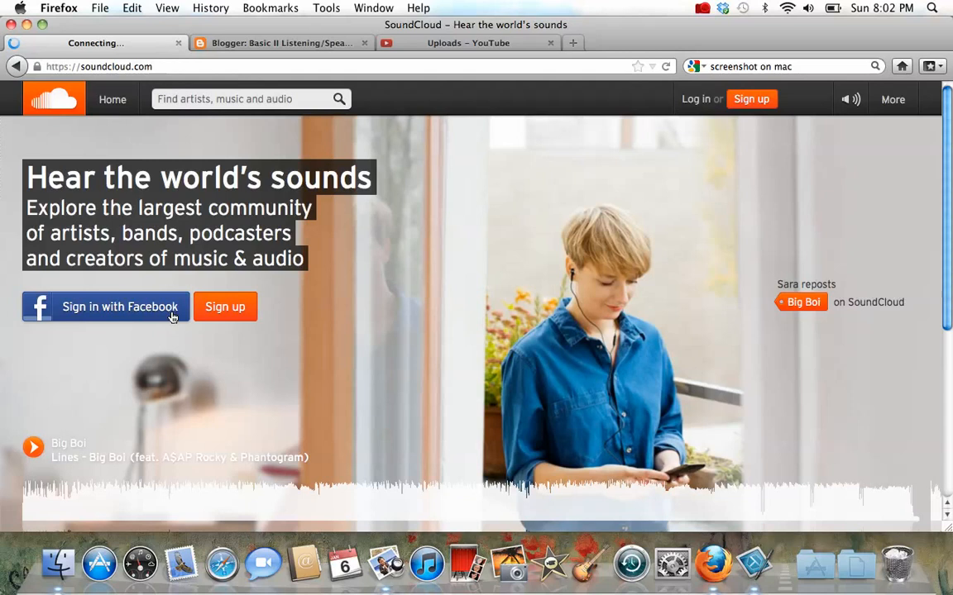
Sign in with Facebook and go to the Upload & Share Any Sound page.
left_click(120, 306)
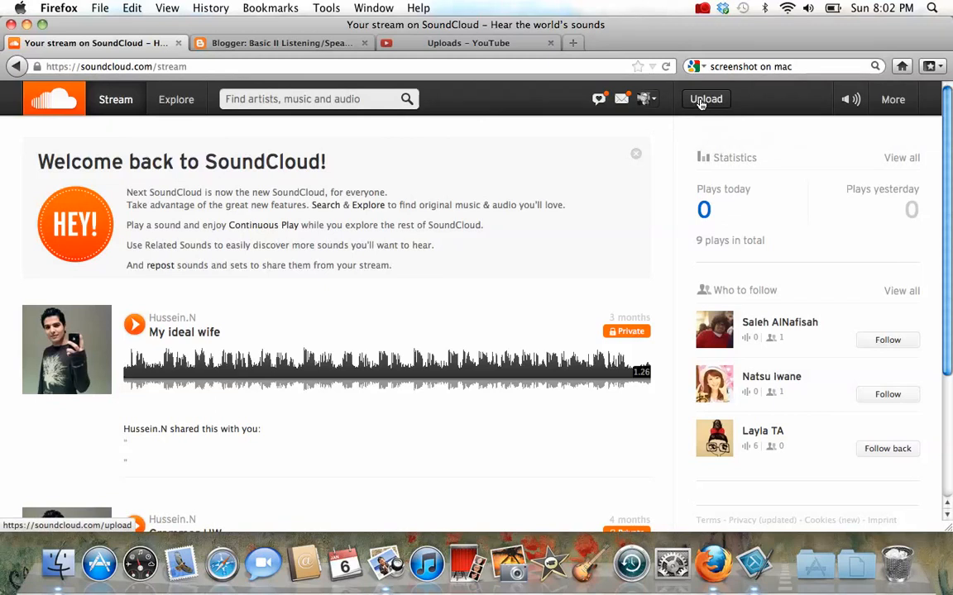
left_click(706, 99)
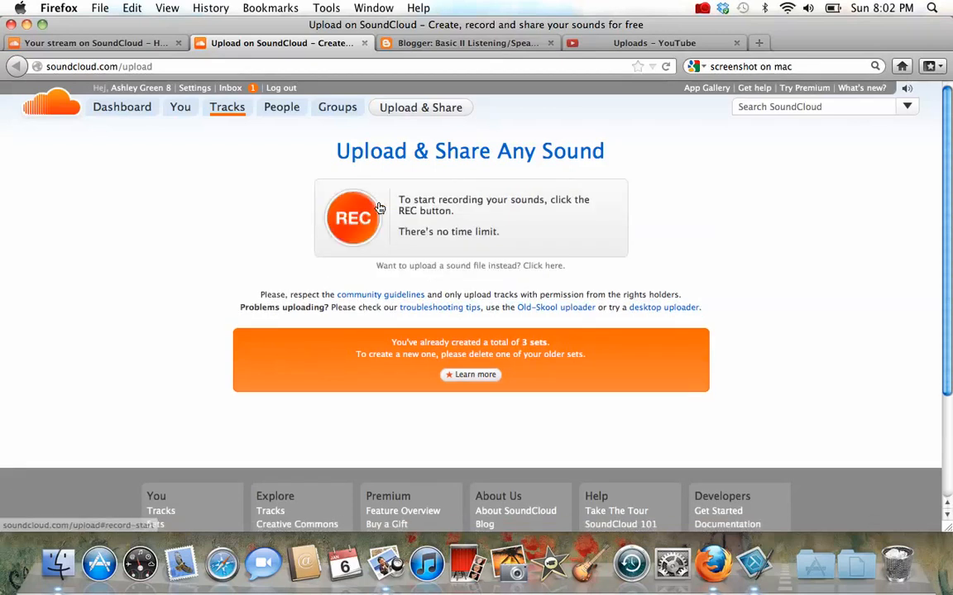
Record a short voice clip with REC, stop it, then play it back and pause.
left_click(354, 218)
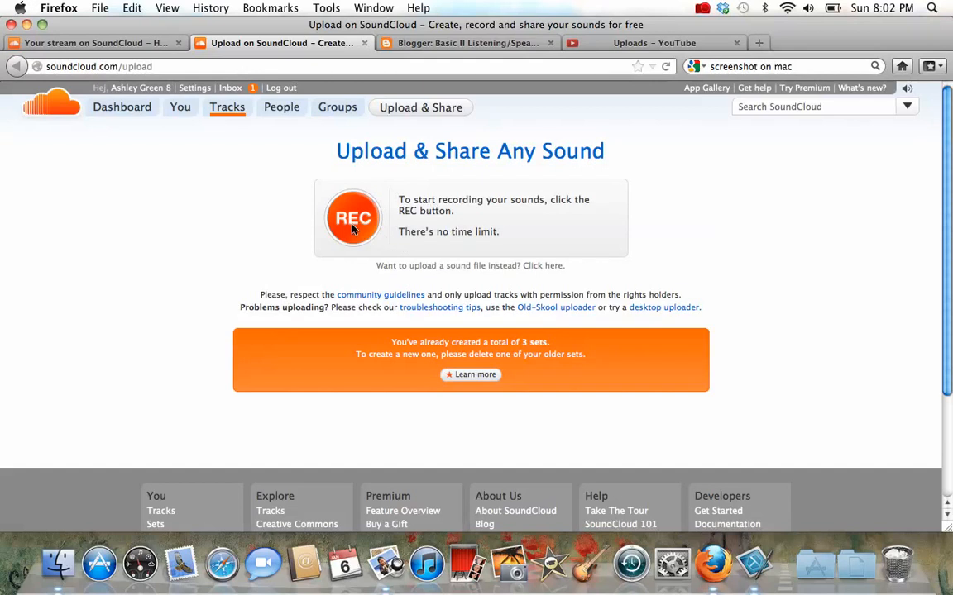
left_click(354, 218)
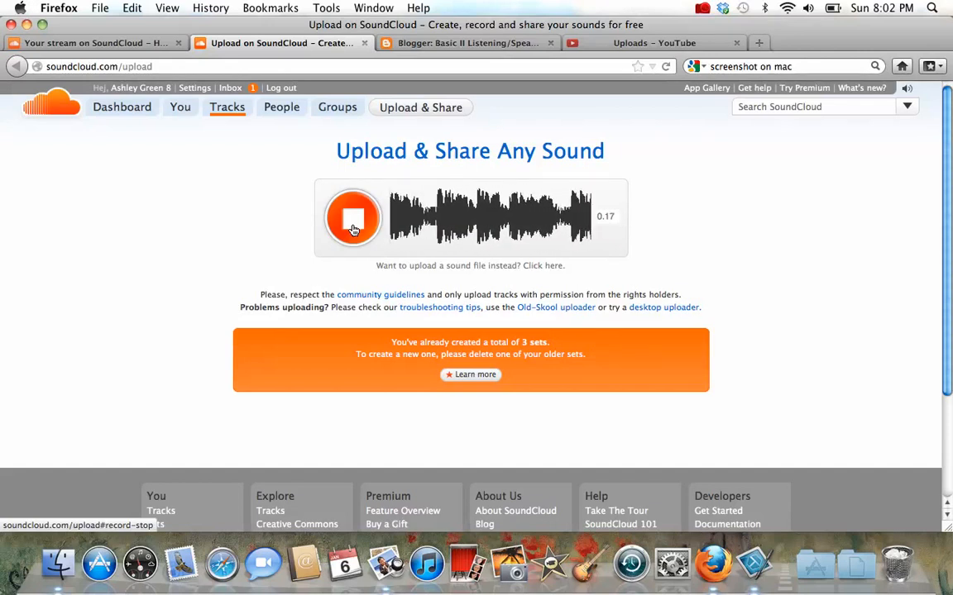
left_click(354, 219)
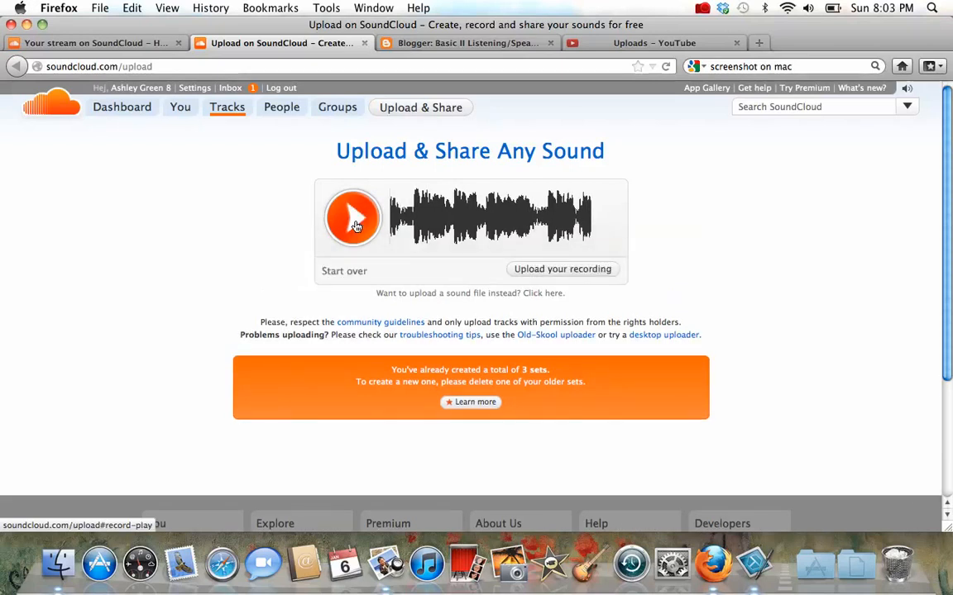
left_click(353, 218)
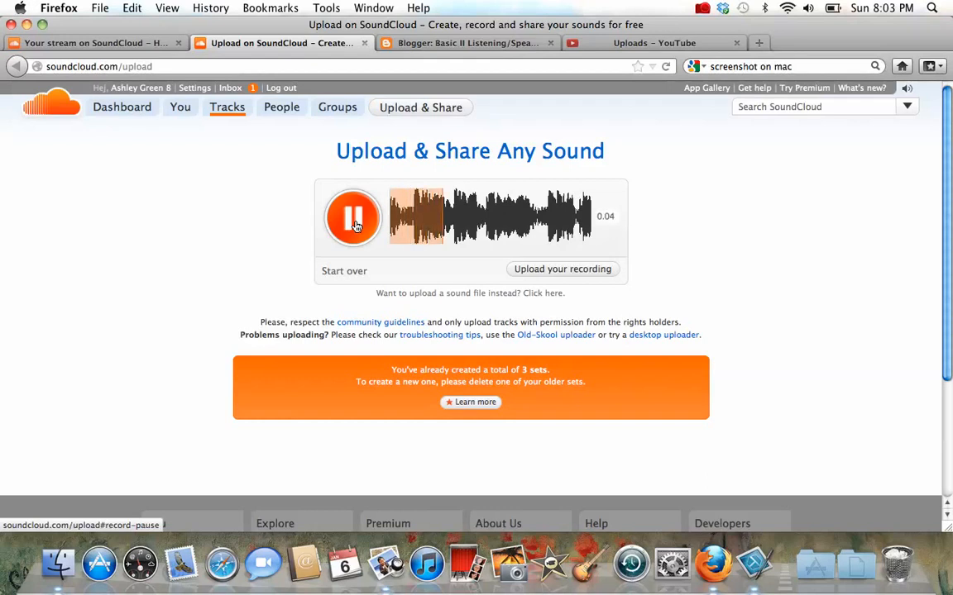
left_click(353, 217)
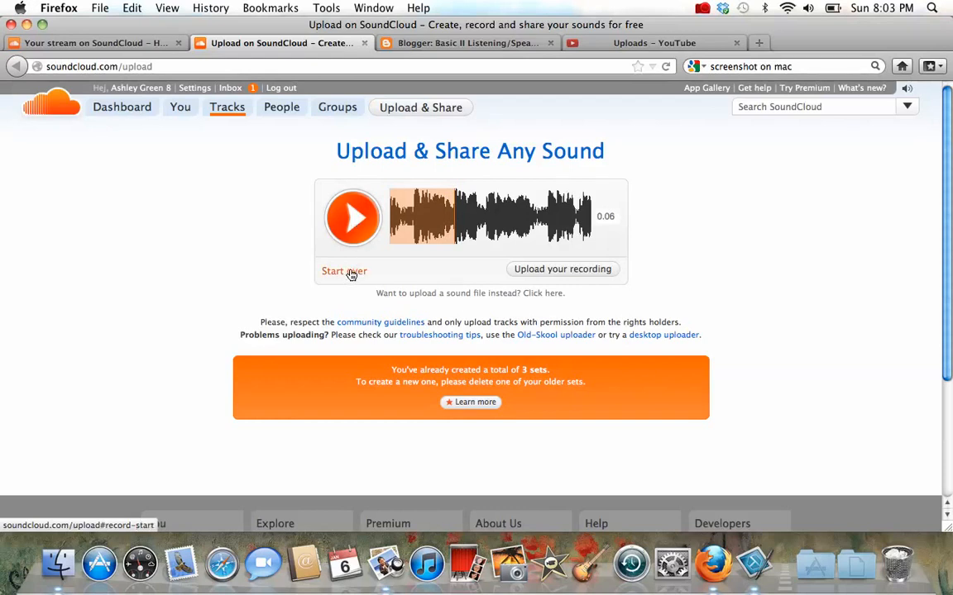
mouse_move(559, 259)
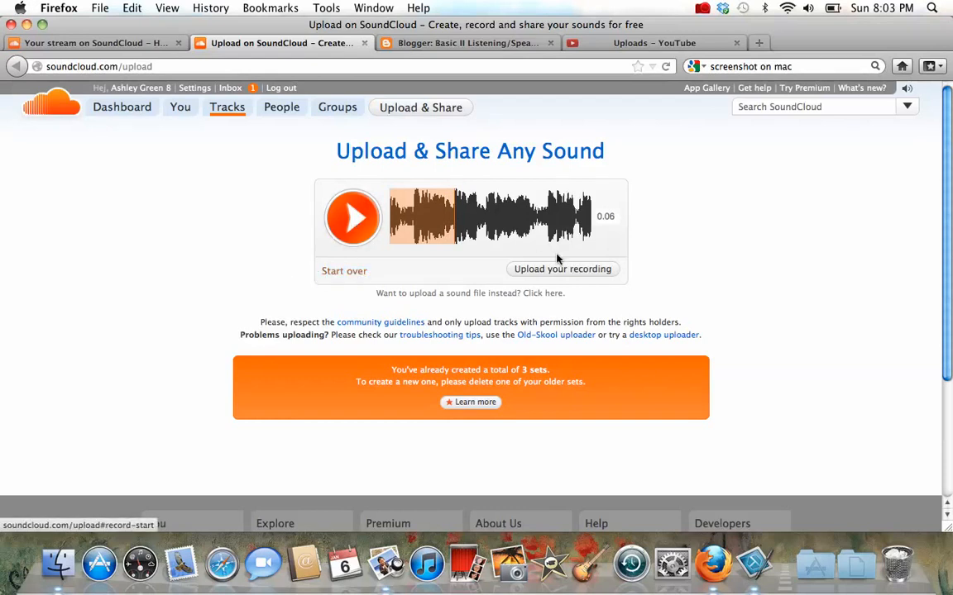
mouse_move(562, 268)
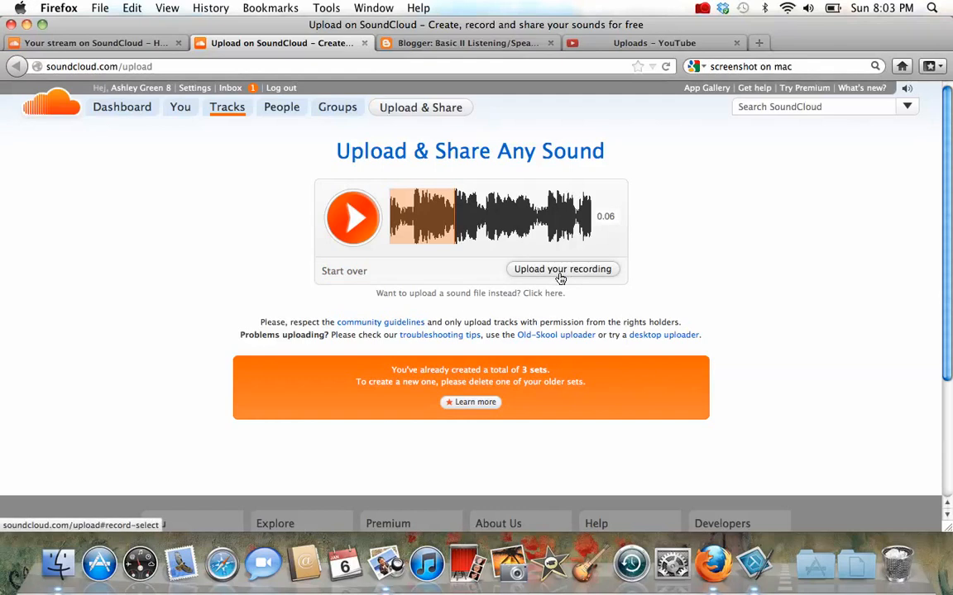
Upload the recording and retitle it 'My recording', reaching the Settings section.
left_click(562, 268)
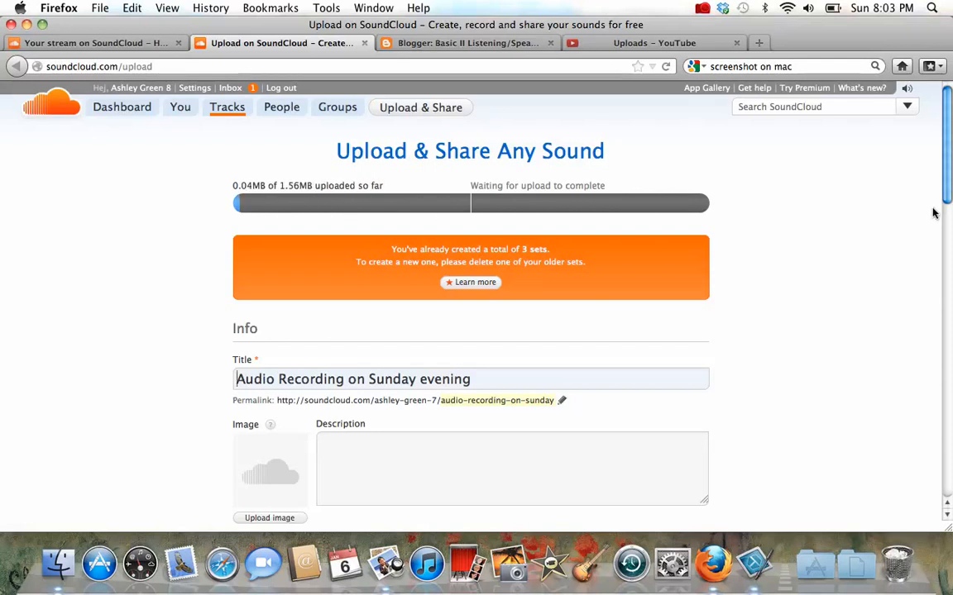
scroll("down", 3)
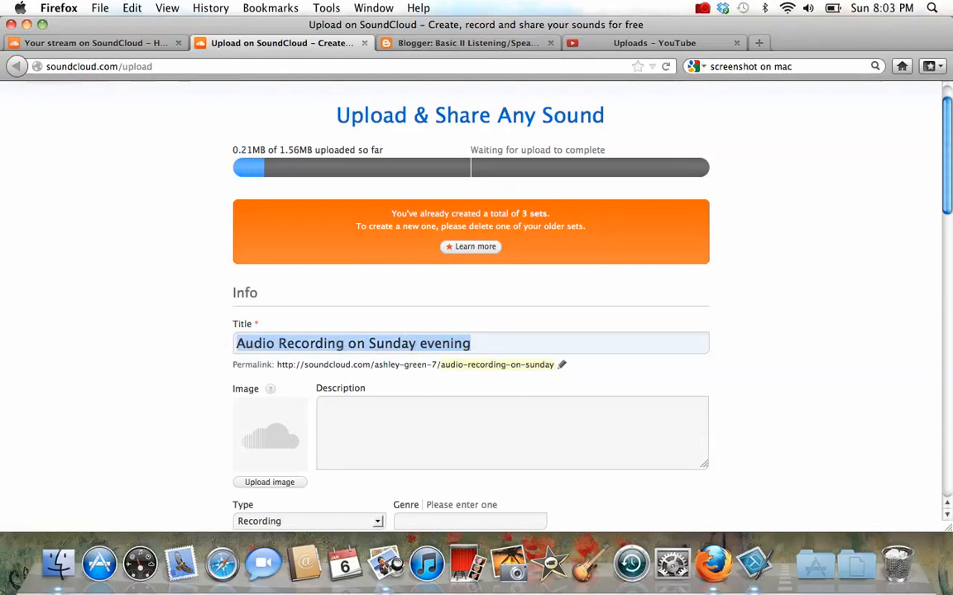
type("My recording")
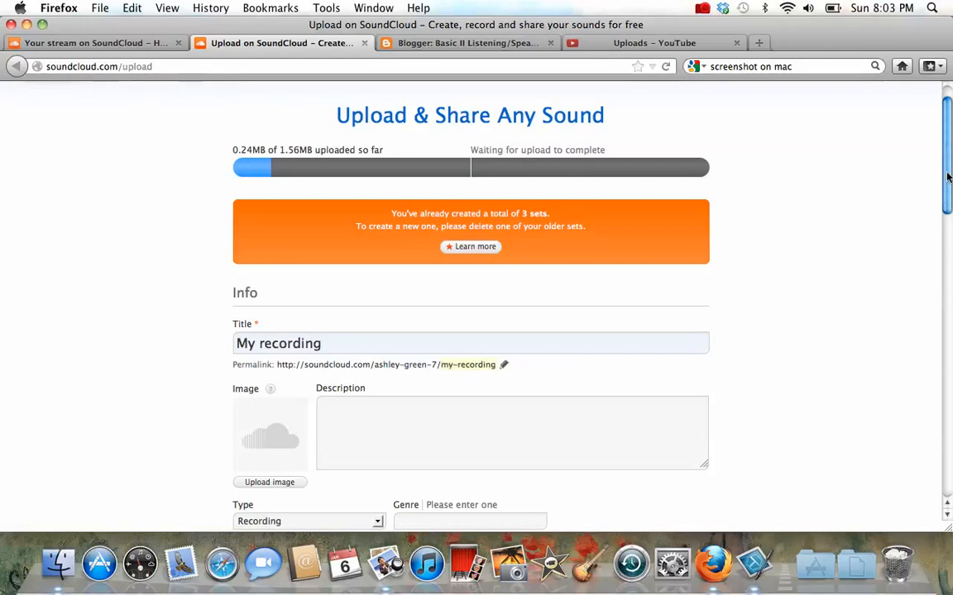
scroll("down", 3)
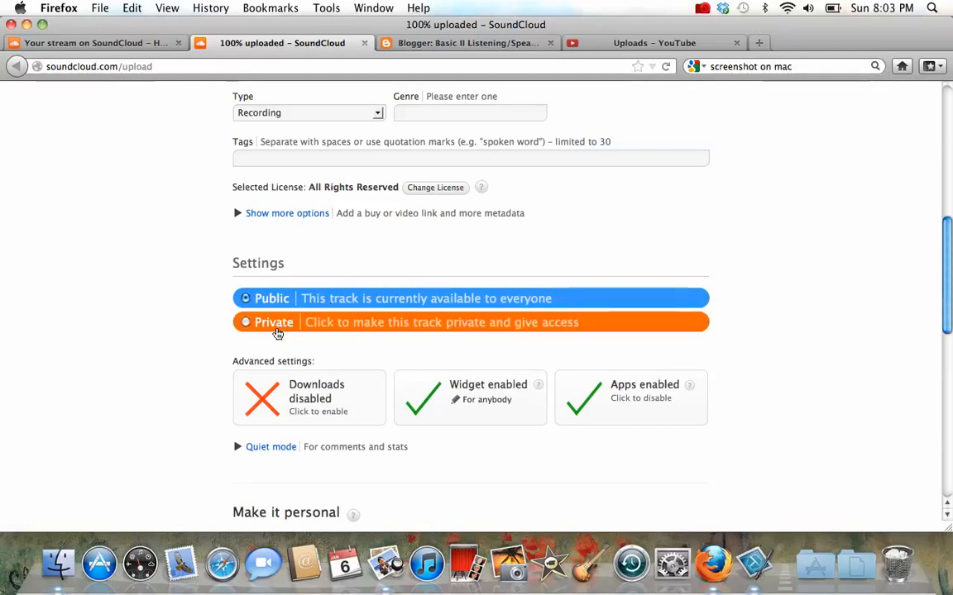
Set the uploaded track to Private and save its settings.
left_click(245, 322)
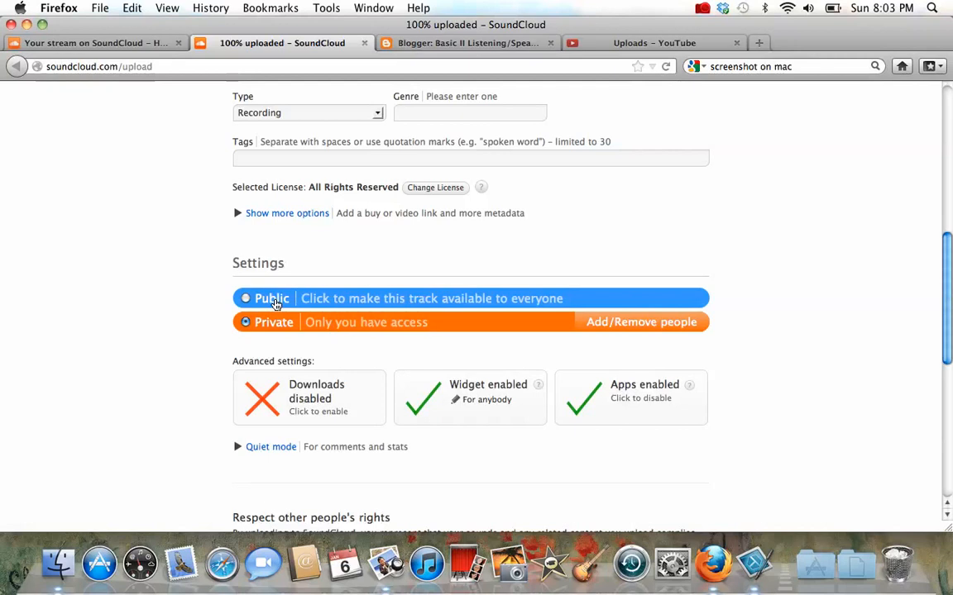
left_click(273, 320)
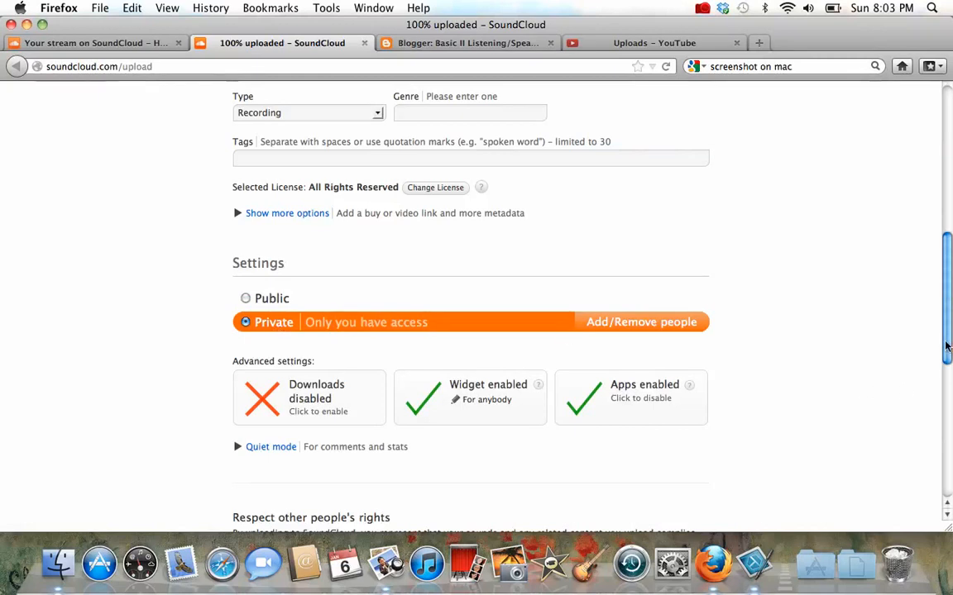
scroll("down", 3)
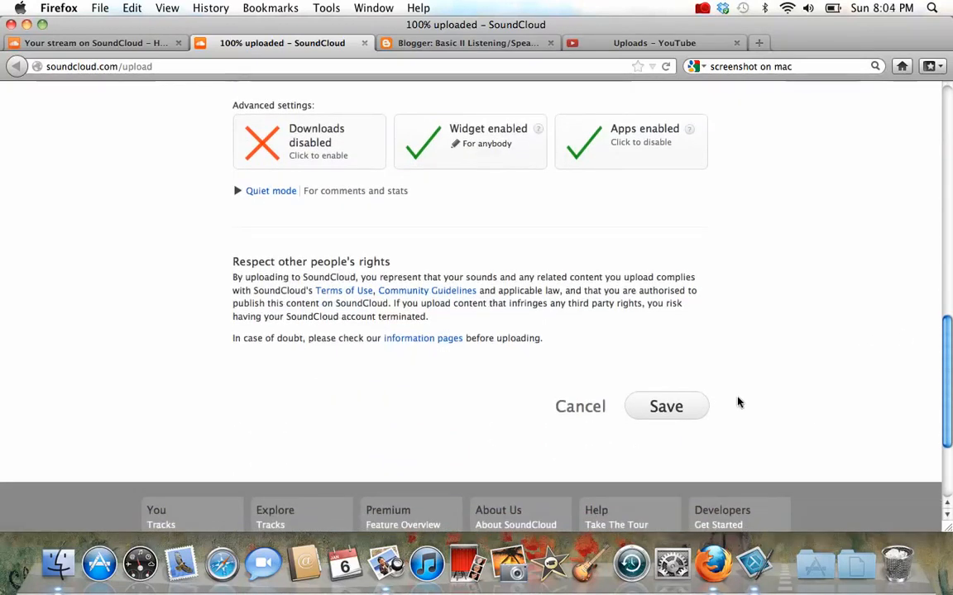
left_click(664, 407)
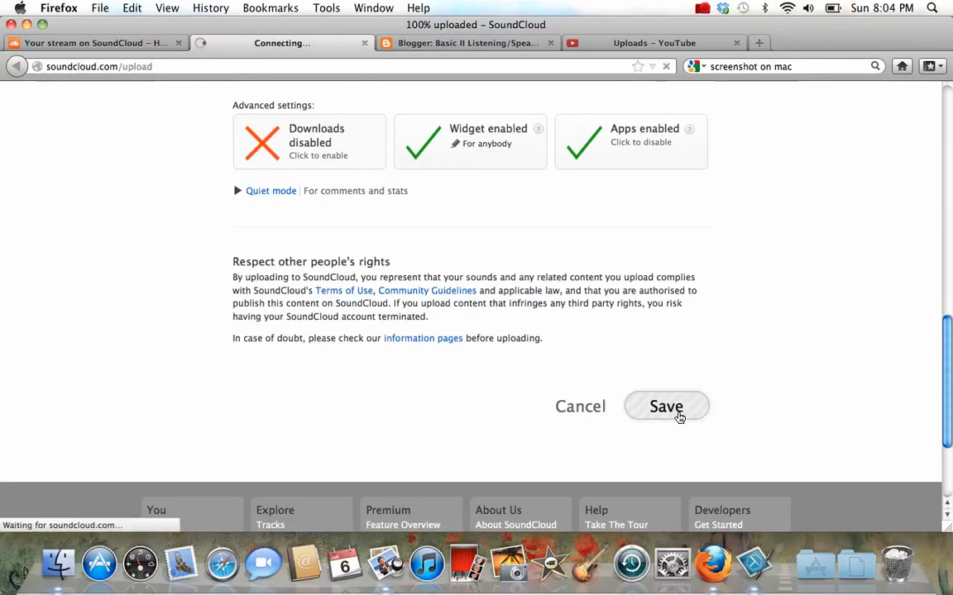
Copy the track's widget embed code from Share, then switch to the Blogger posts tab.
left_click(665, 407)
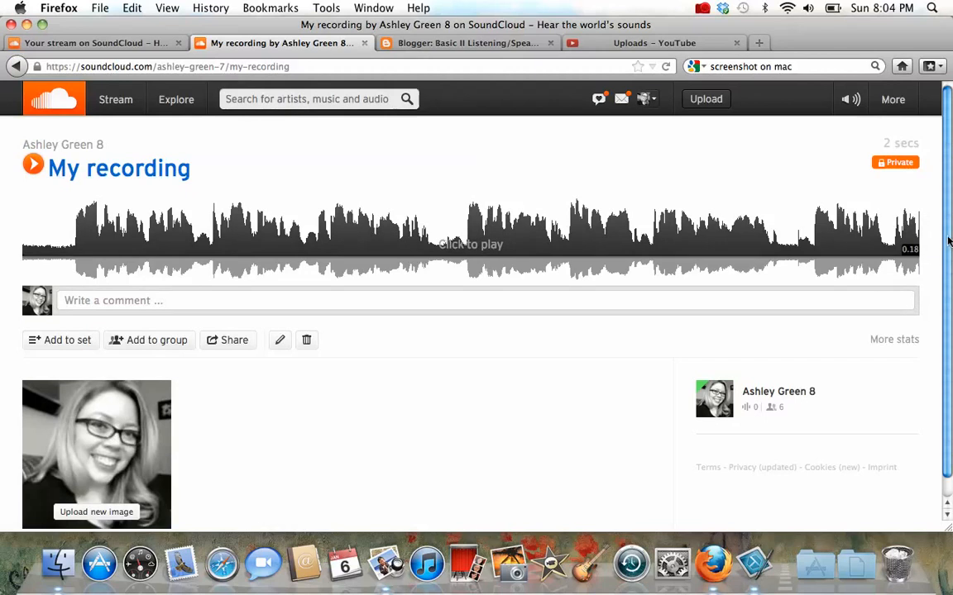
scroll("down", 3)
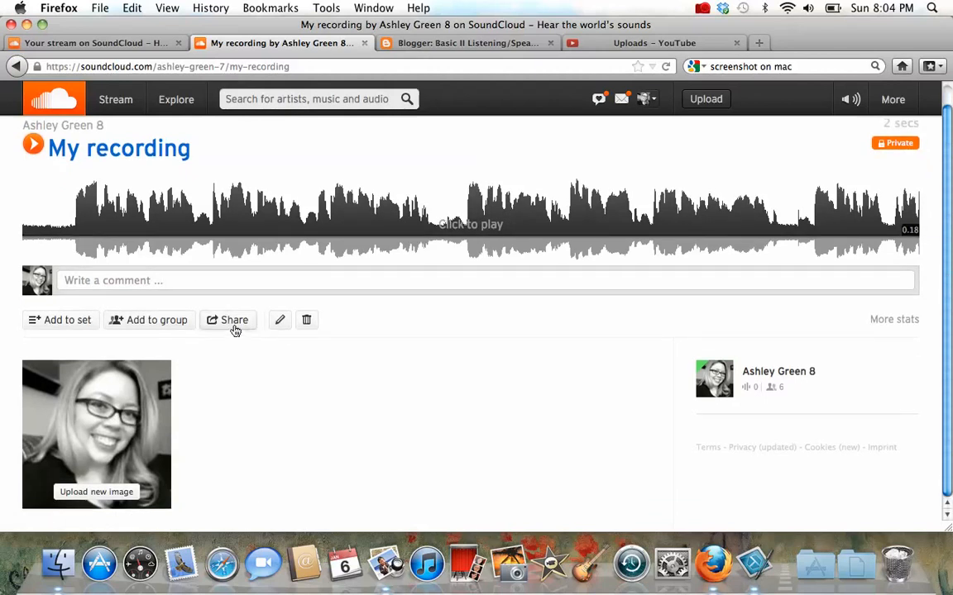
left_click(234, 321)
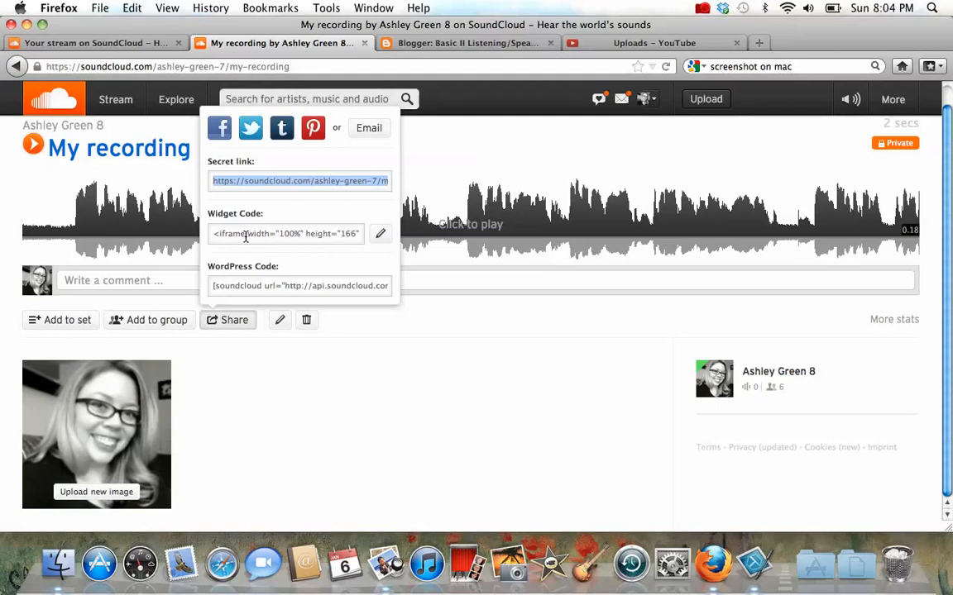
left_click(285, 234)
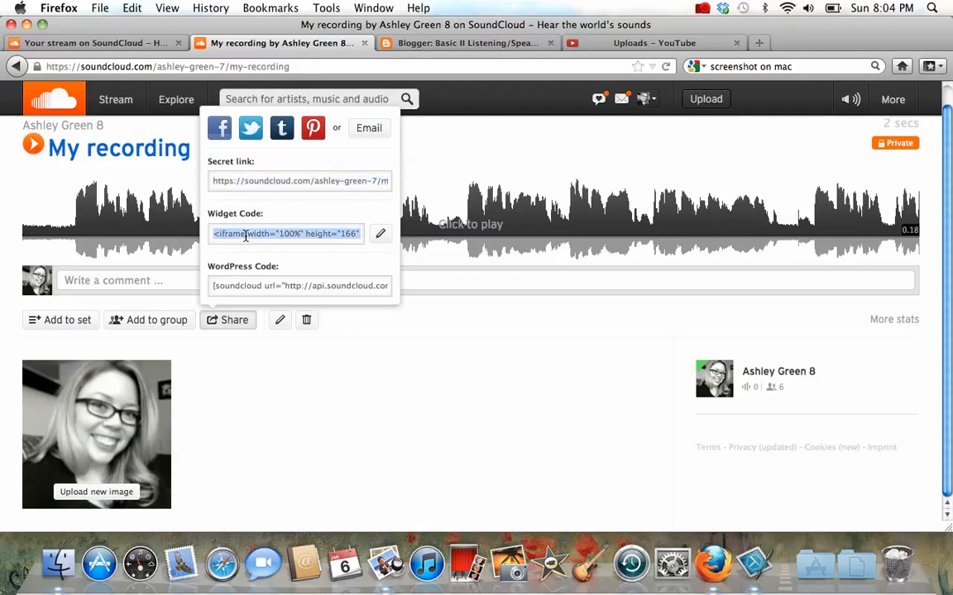
right_click(245, 233)
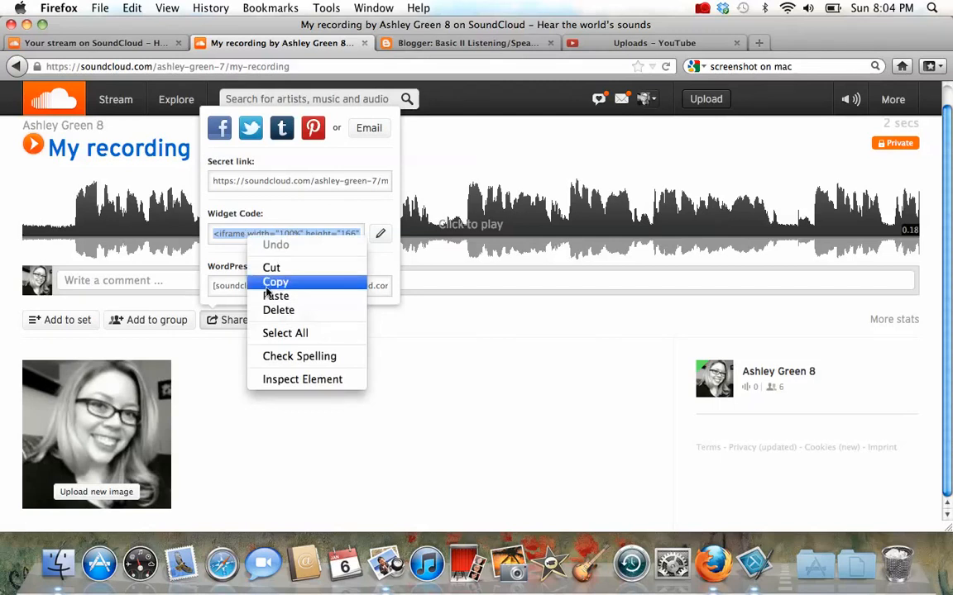
left_click(274, 282)
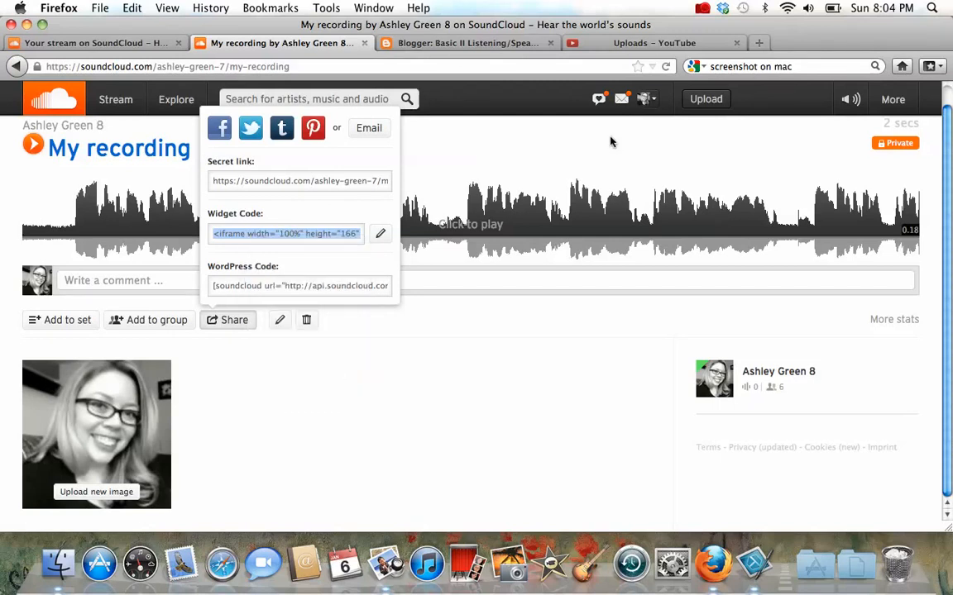
left_click(466, 43)
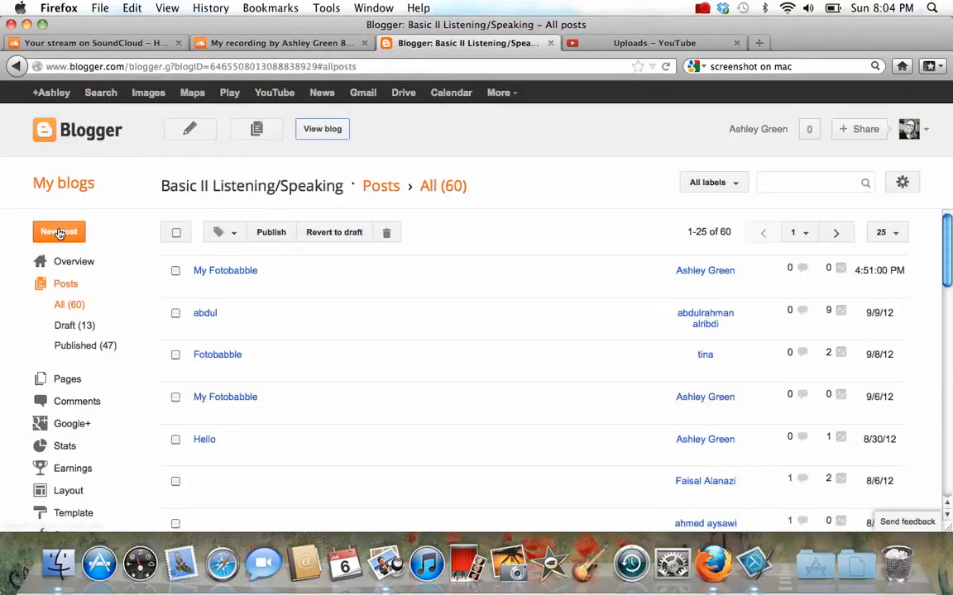
Create a post titled 'My SoundCloud' with the pasted embed code and publish it.
left_click(59, 231)
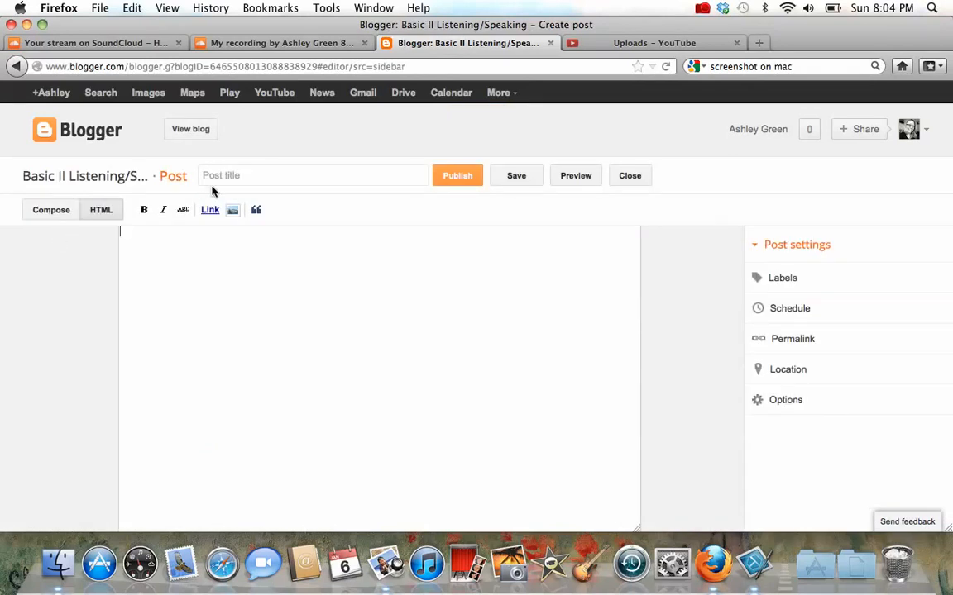
type("My Soul")
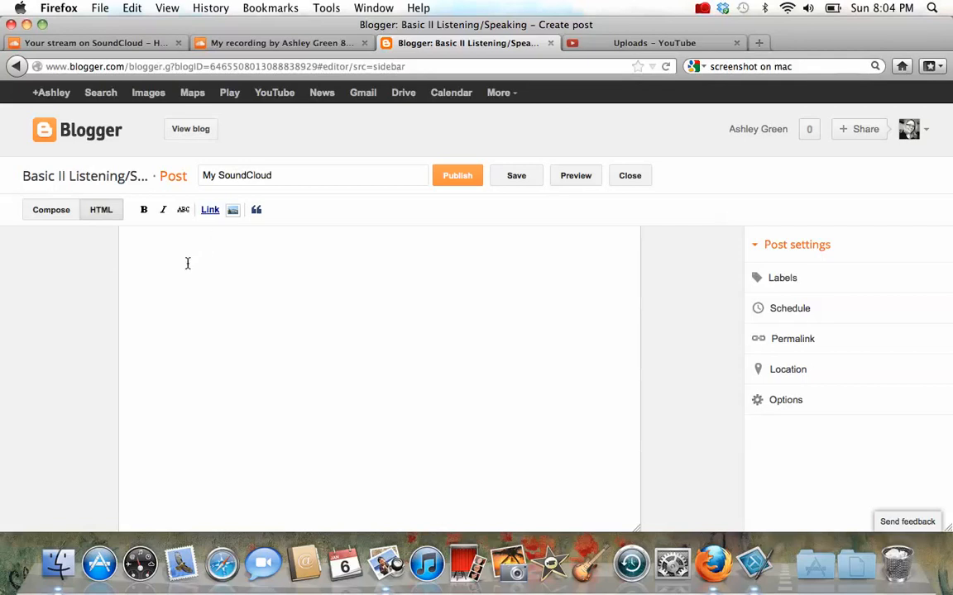
right_click(188, 263)
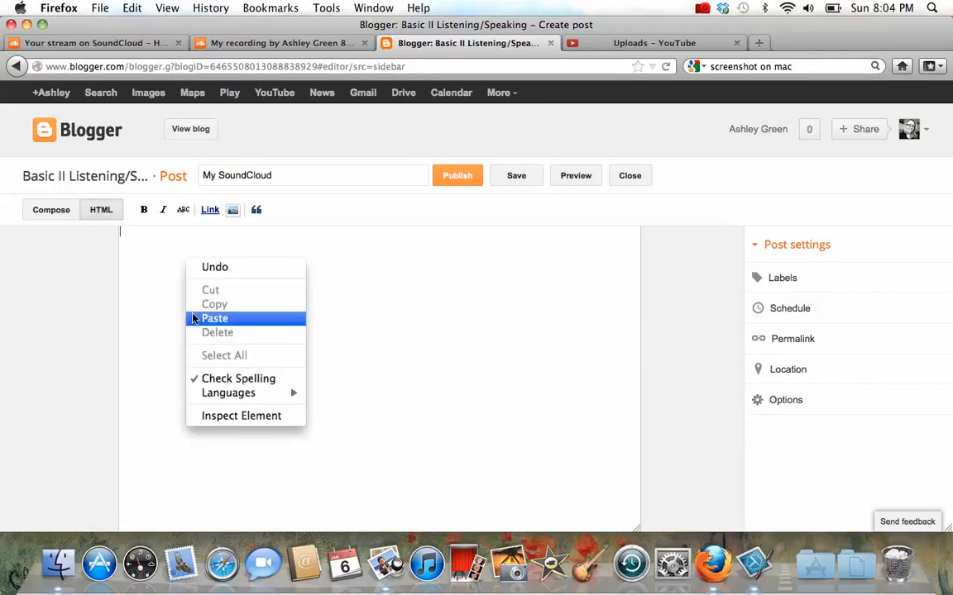
left_click(214, 318)
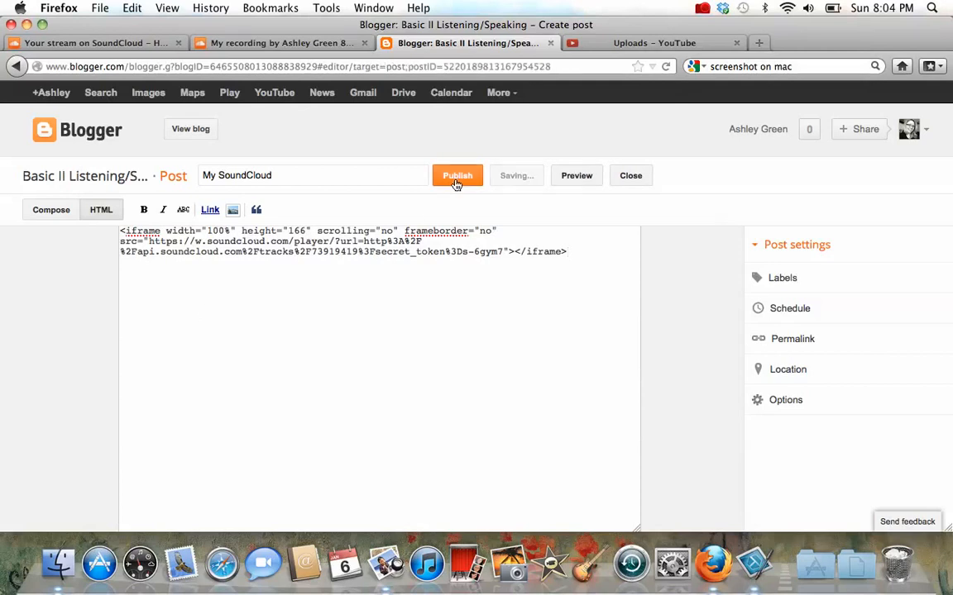
left_click(456, 176)
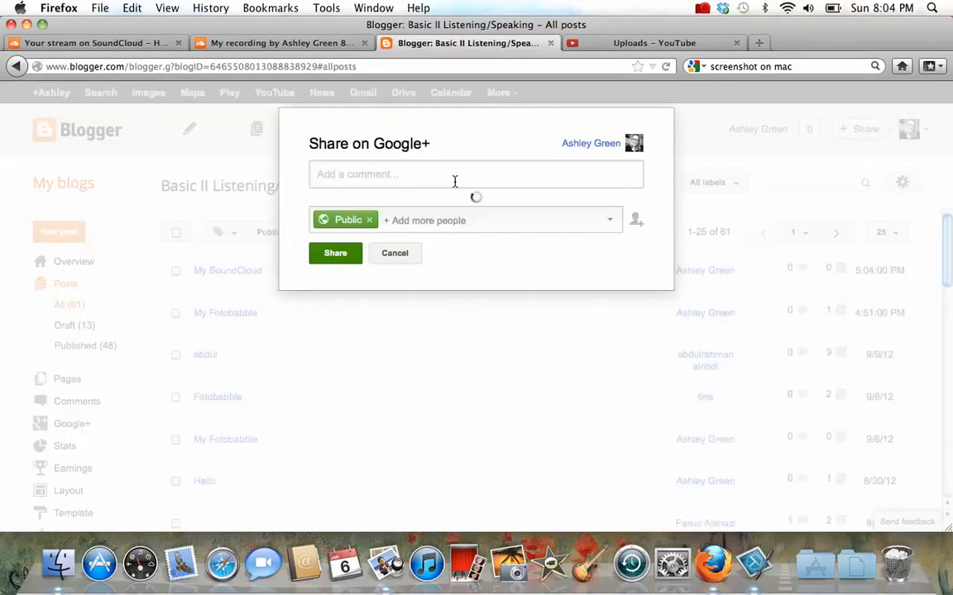
Dismiss the Google+ share prompt to view the blog with the embedded player.
left_click(394, 253)
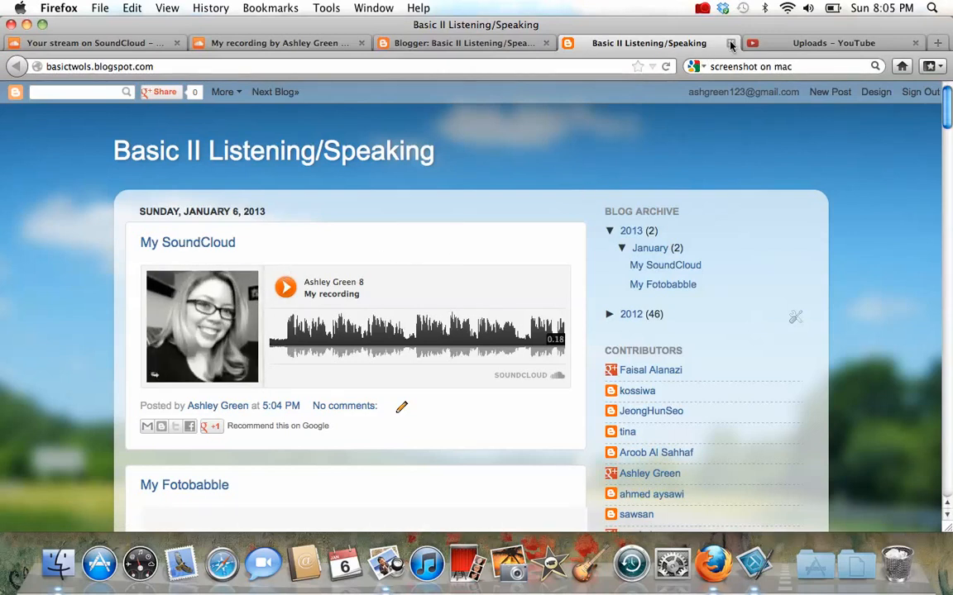
mouse_move(731, 43)
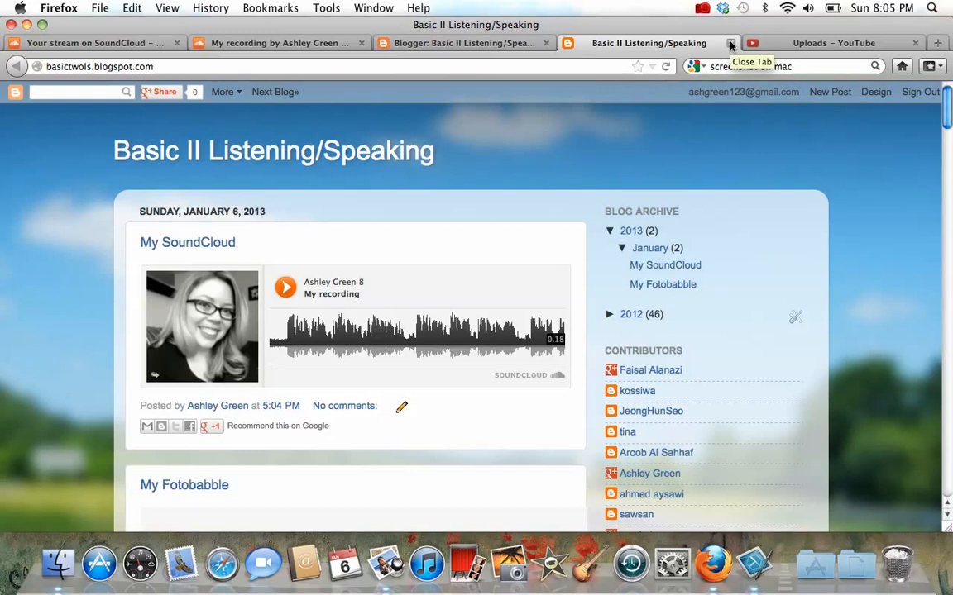